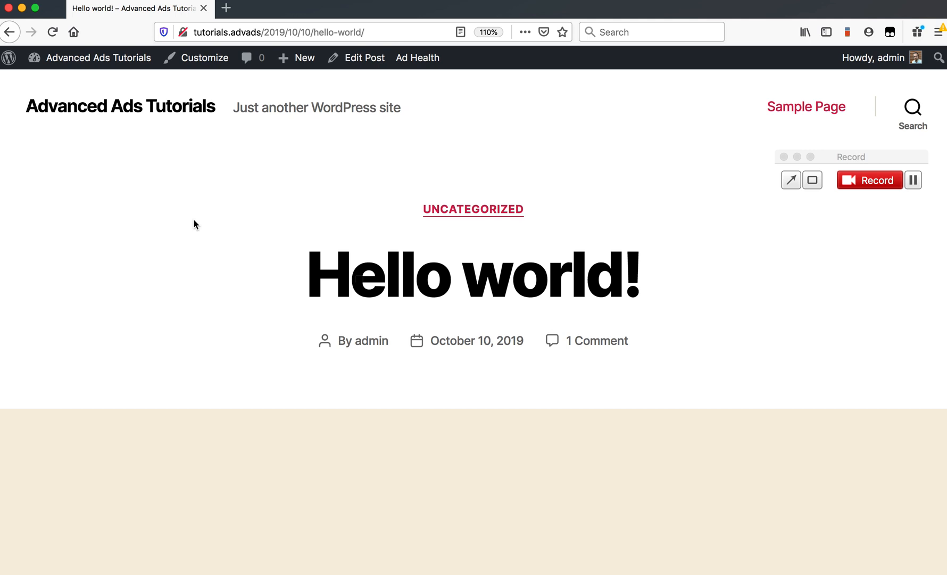
Step through the 'adsbygoogle' matches in the Hello world! page source to reach the manually placed AdSense block
click(417, 57)
text(adsbygoogle)
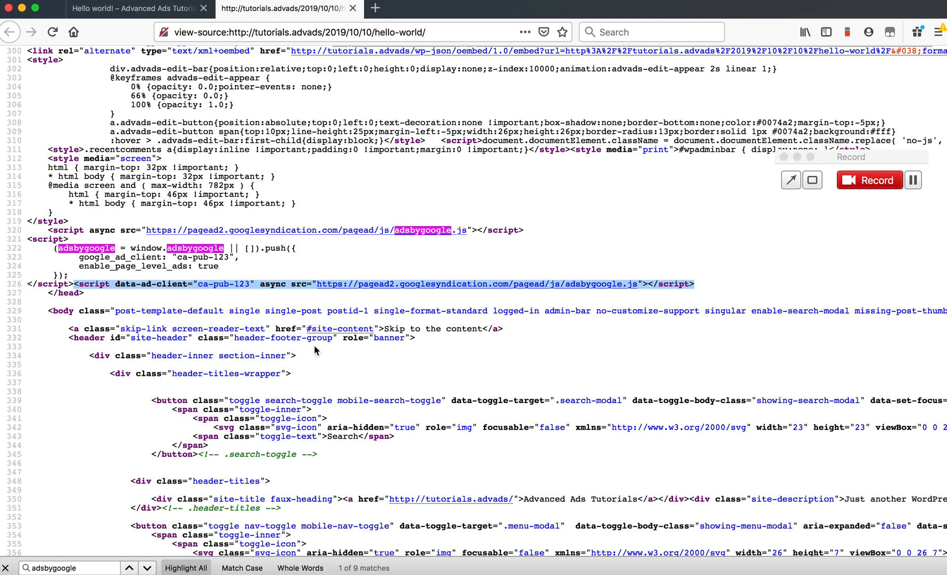
mouse_move(695, 281)
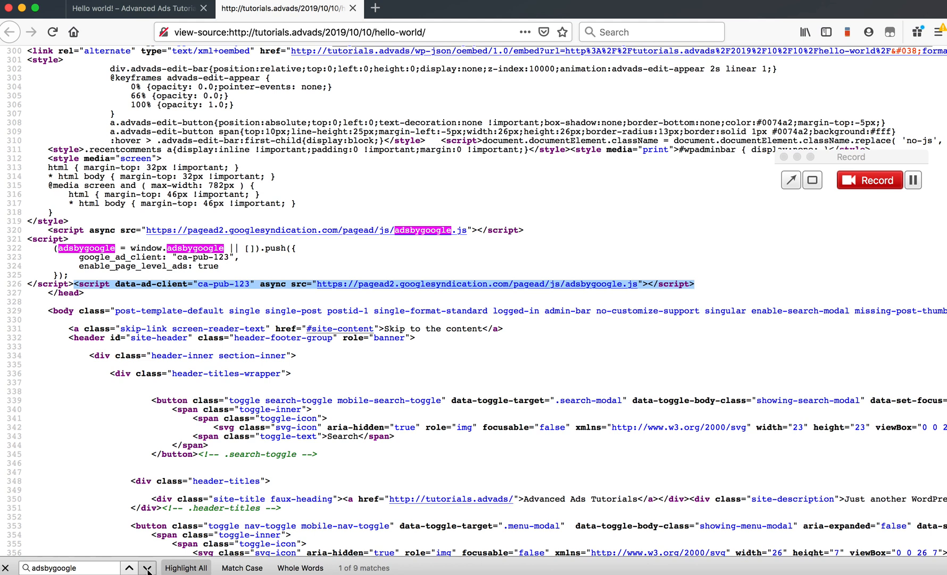
mouse_move(146, 567)
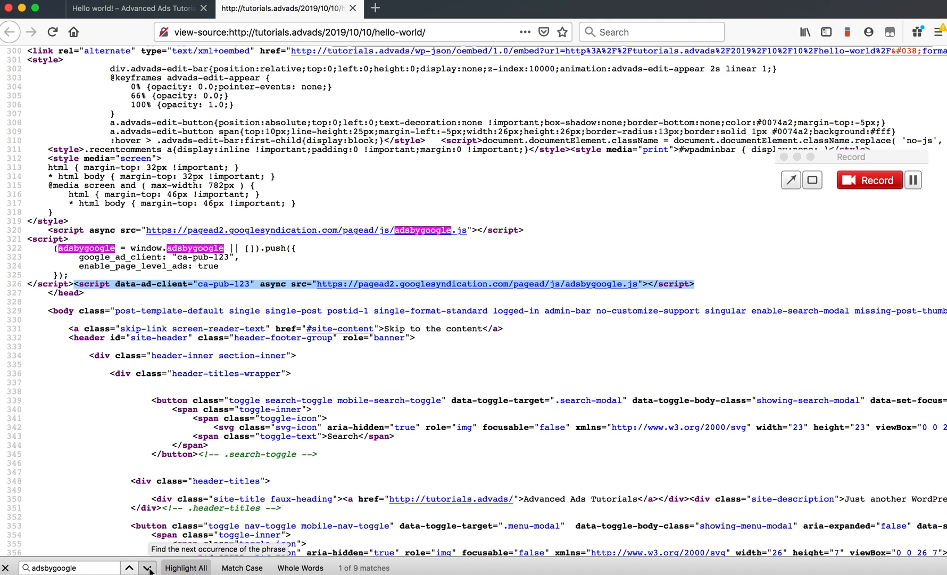
click(145, 567)
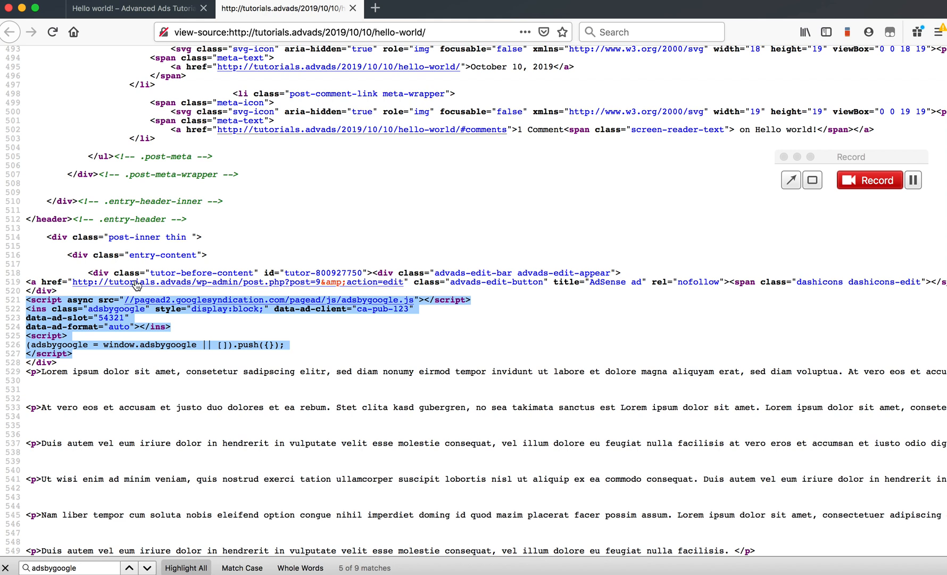